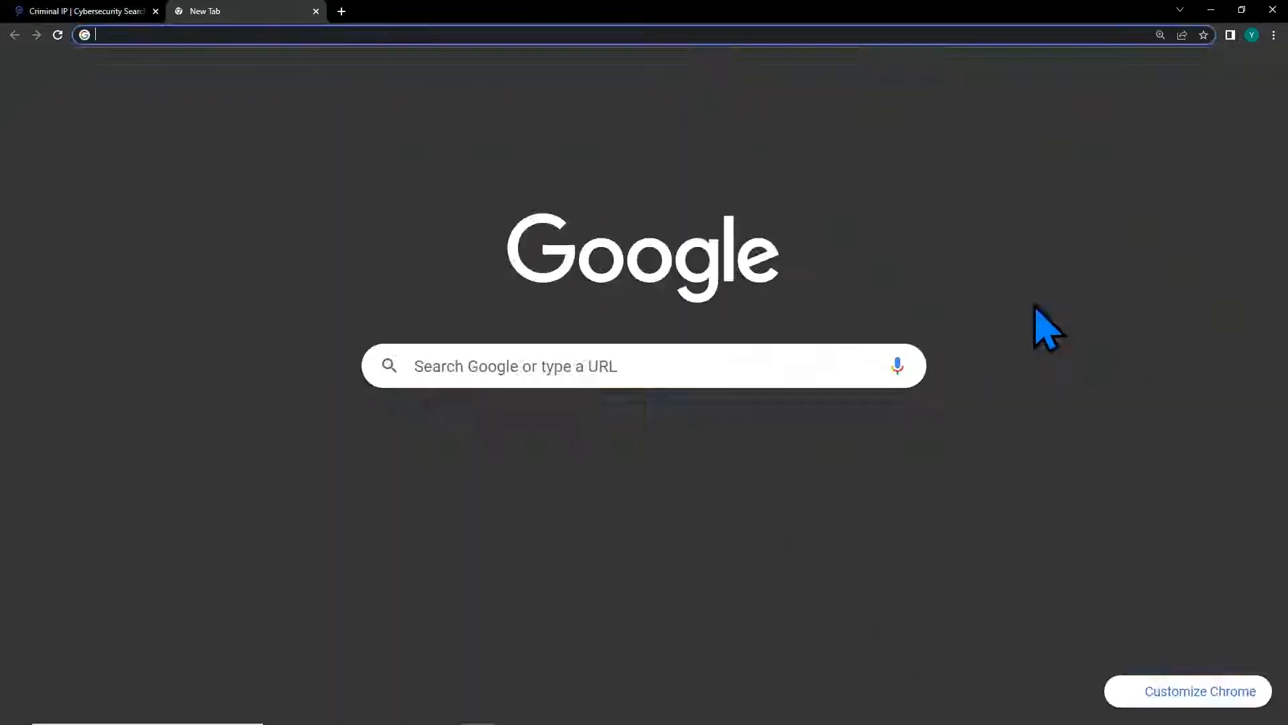
- Run a Google web search for 'defaced websites'
{"action": "type", "text": "defaced websites"}
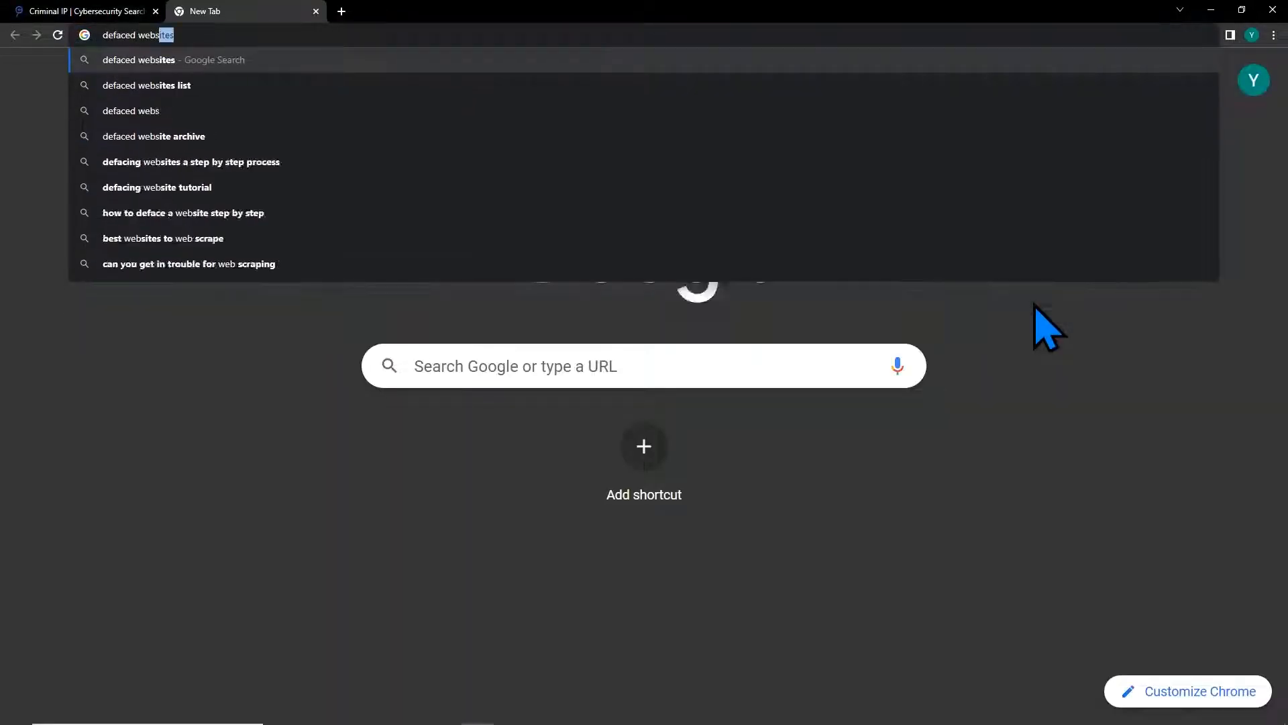
{"action": "key", "text": "Return"}
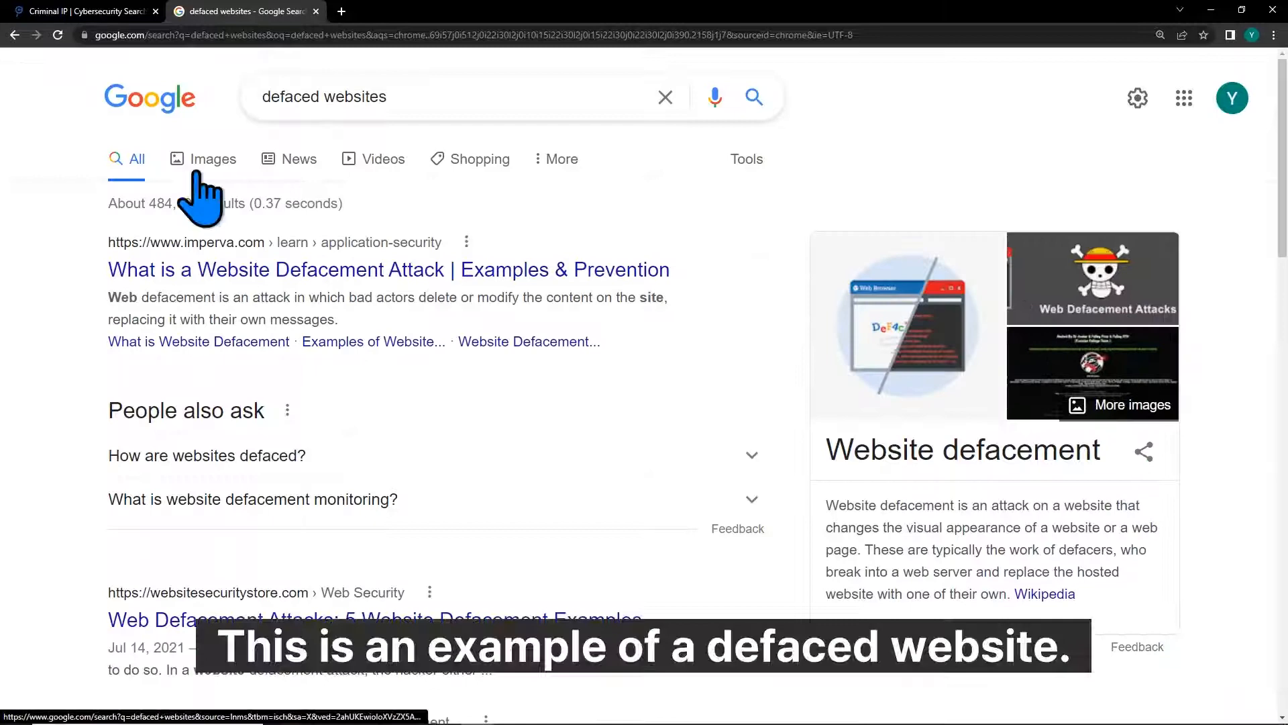
- Browse Google Images examples of defaced websites, previewing the Sucuri one and another
{"action": "left_click", "coordinate": [213, 159]}
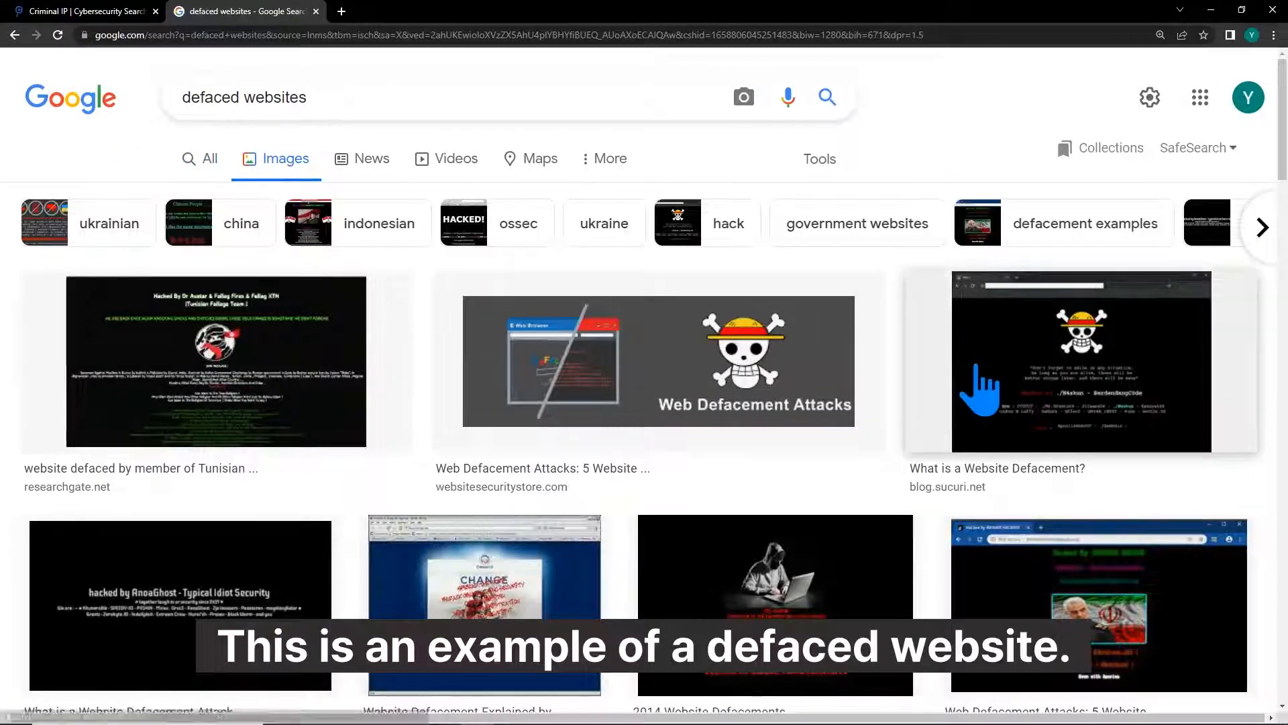
{"action": "left_click", "coordinate": [1079, 362]}
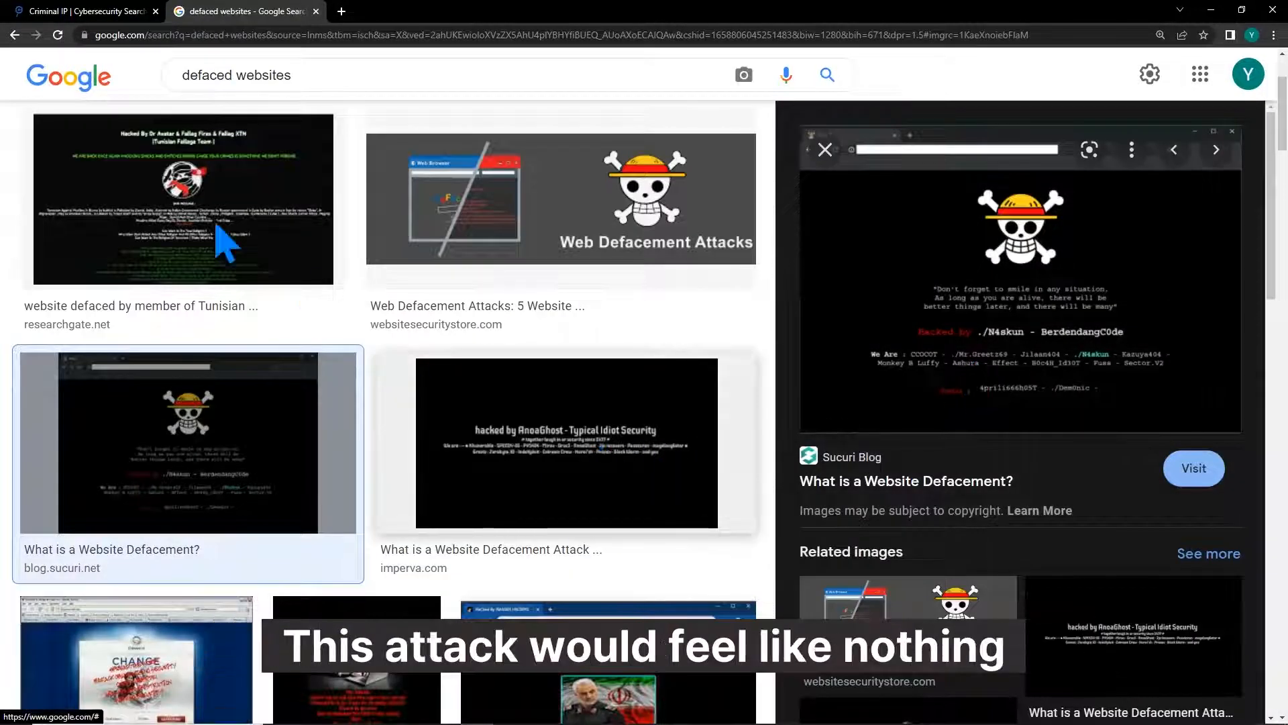
{"action": "scroll", "scroll_direction": "down", "scroll_amount": 3}
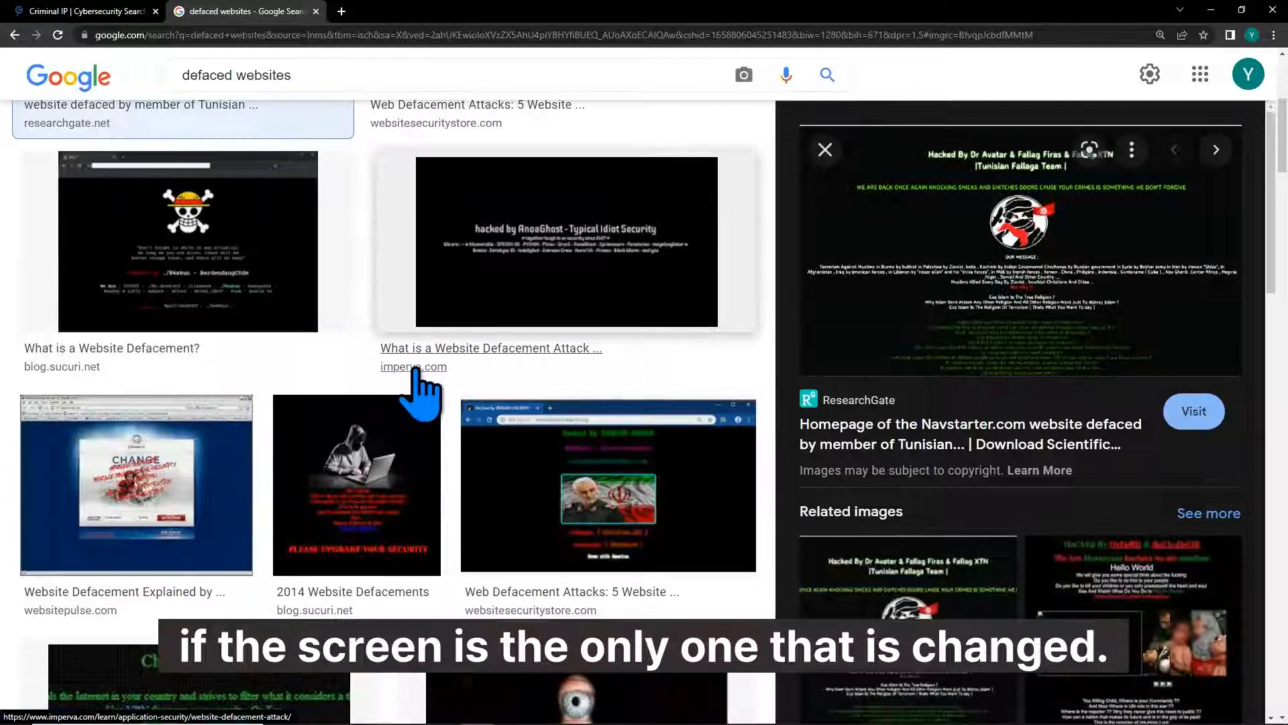
{"action": "left_click", "coordinate": [356, 485]}
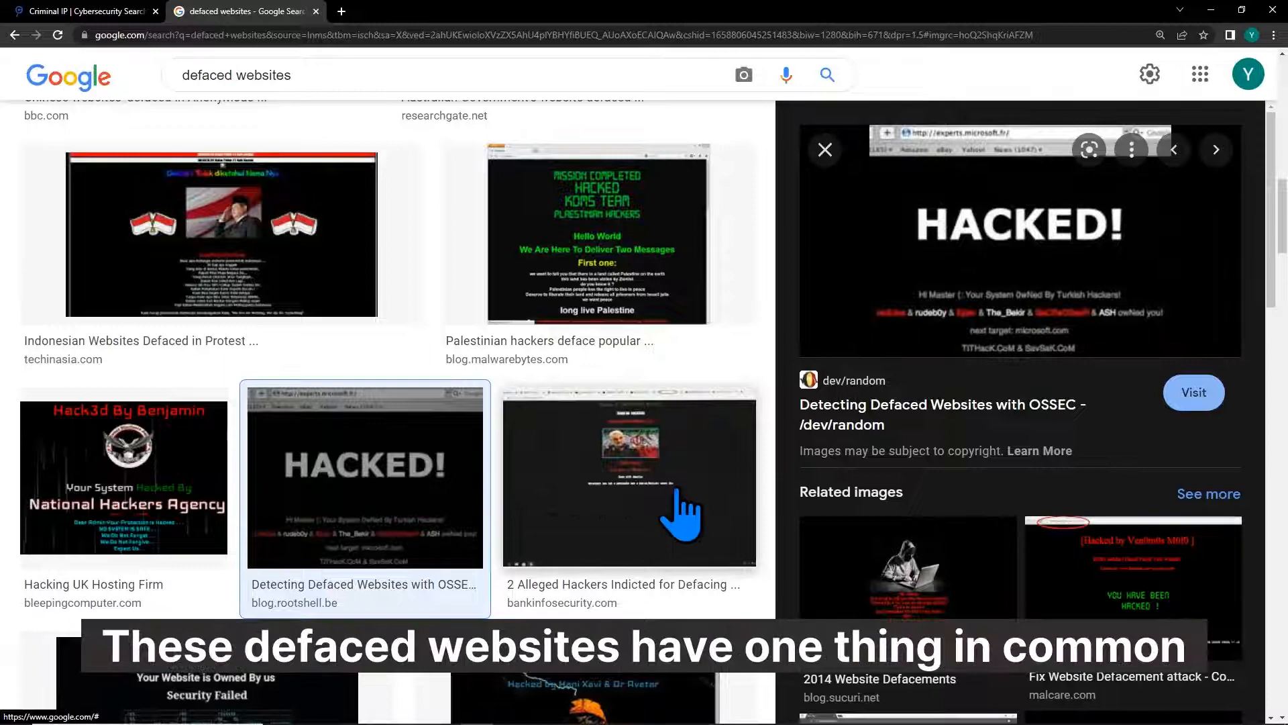
{"action": "scroll", "scroll_direction": "up", "scroll_amount": 3}
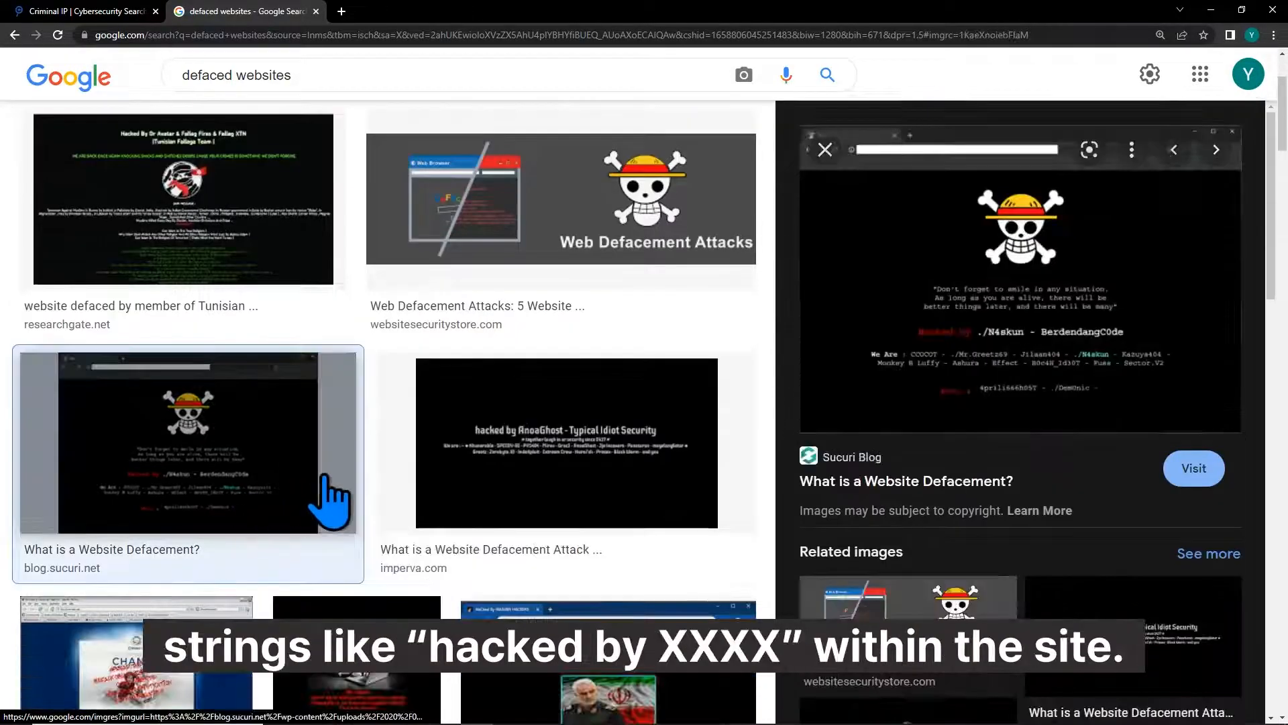
{"action": "mouse_move", "coordinate": [567, 494]}
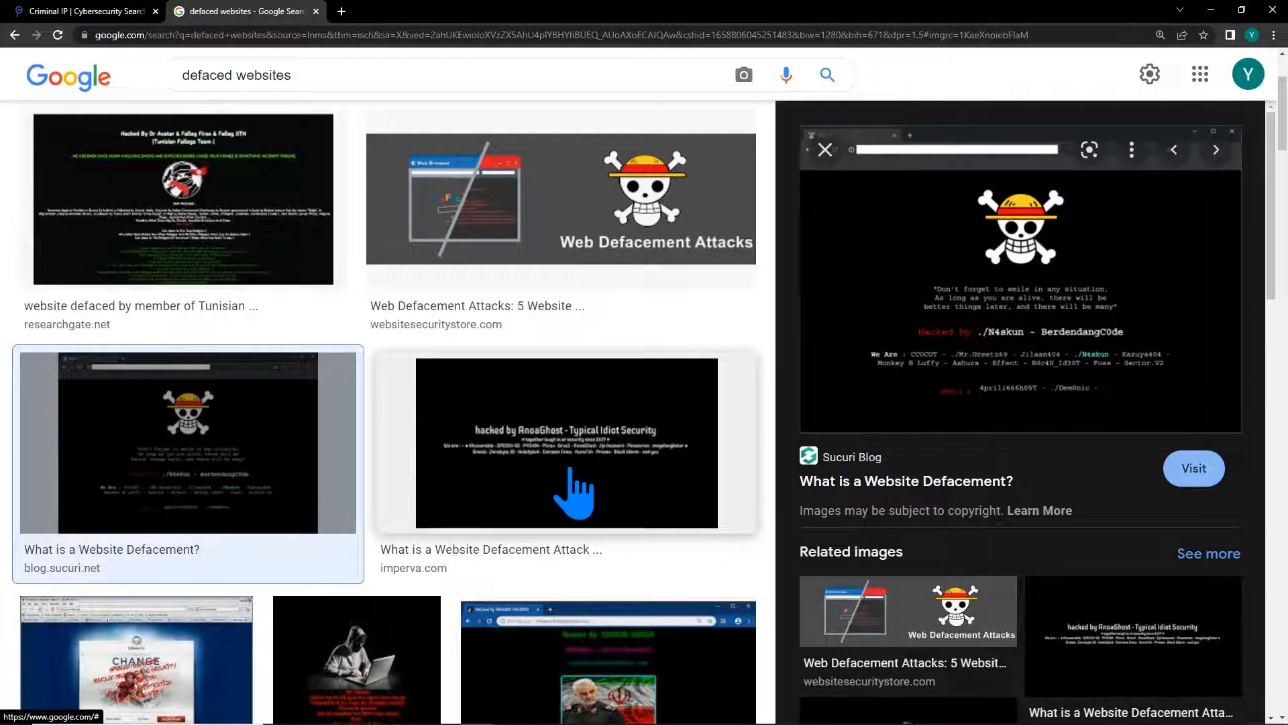
- Run a Criminal IP Asset Search for title: "hacked by" returning about 660 results
{"action": "left_click", "coordinate": [82, 11]}
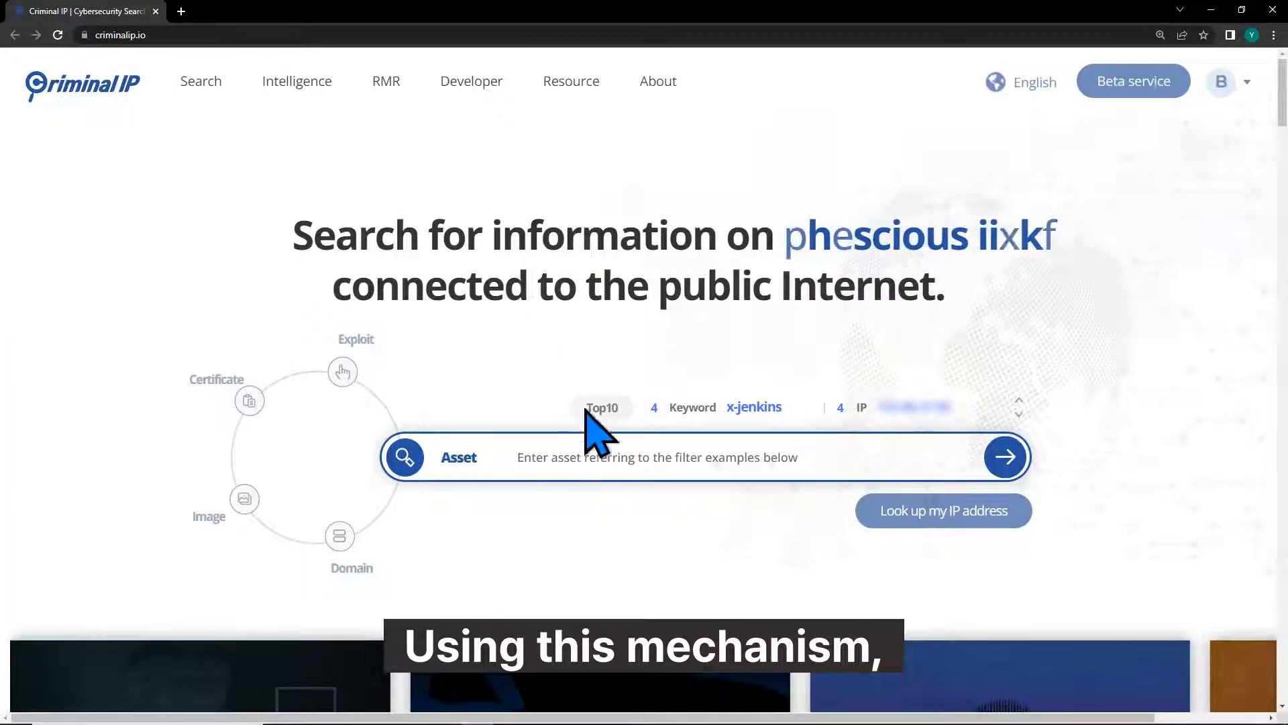
{"action": "type", "text": "title:"}
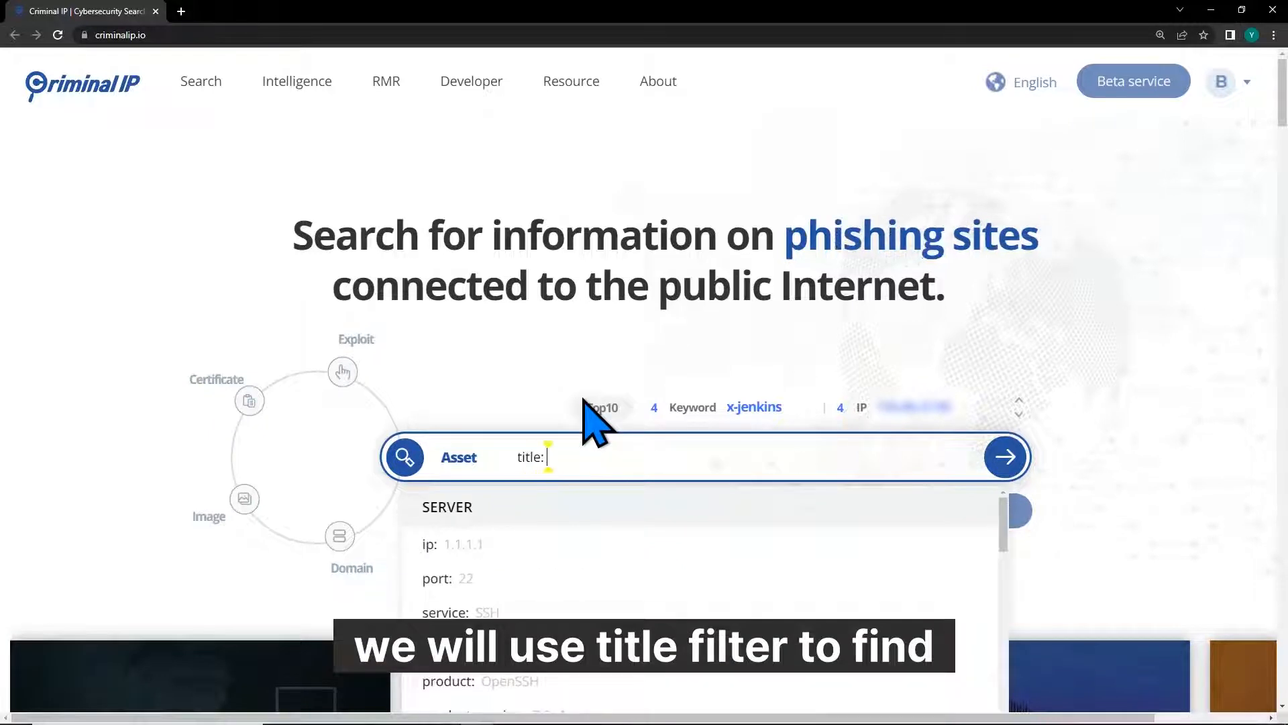
{"action": "type", "text": "\"hacked by\""}
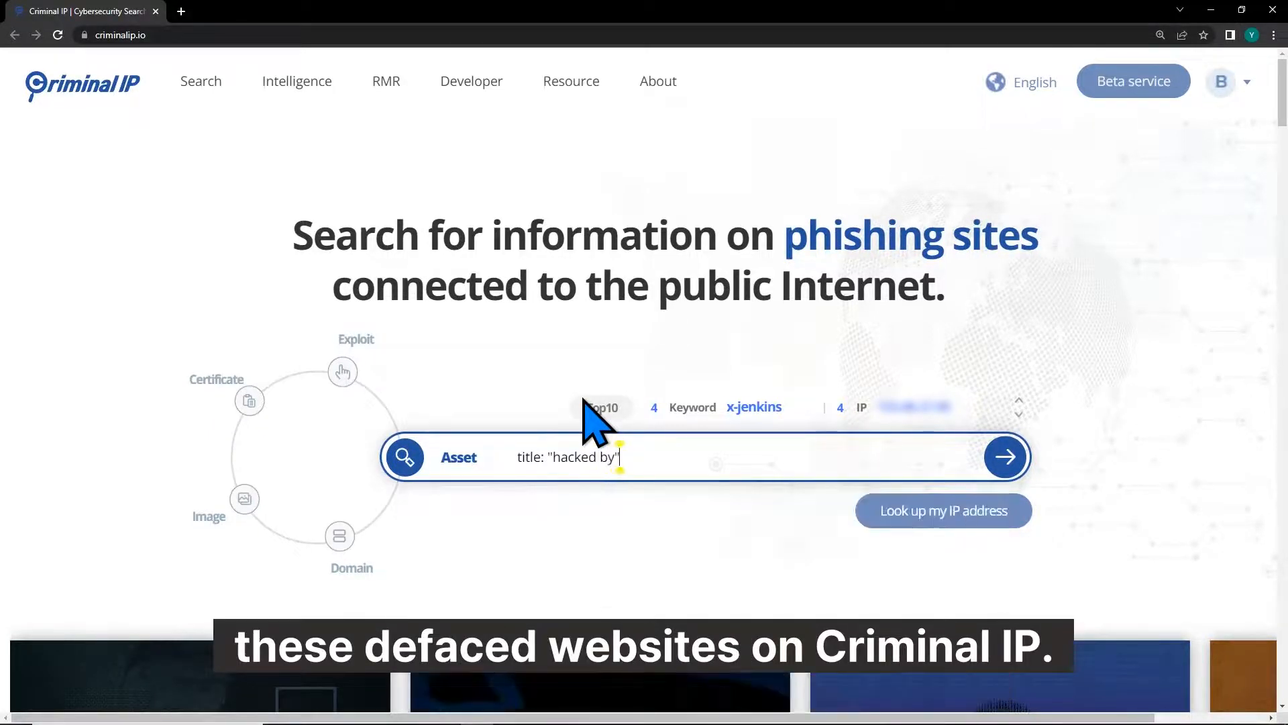
{"action": "left_click", "coordinate": [1004, 457]}
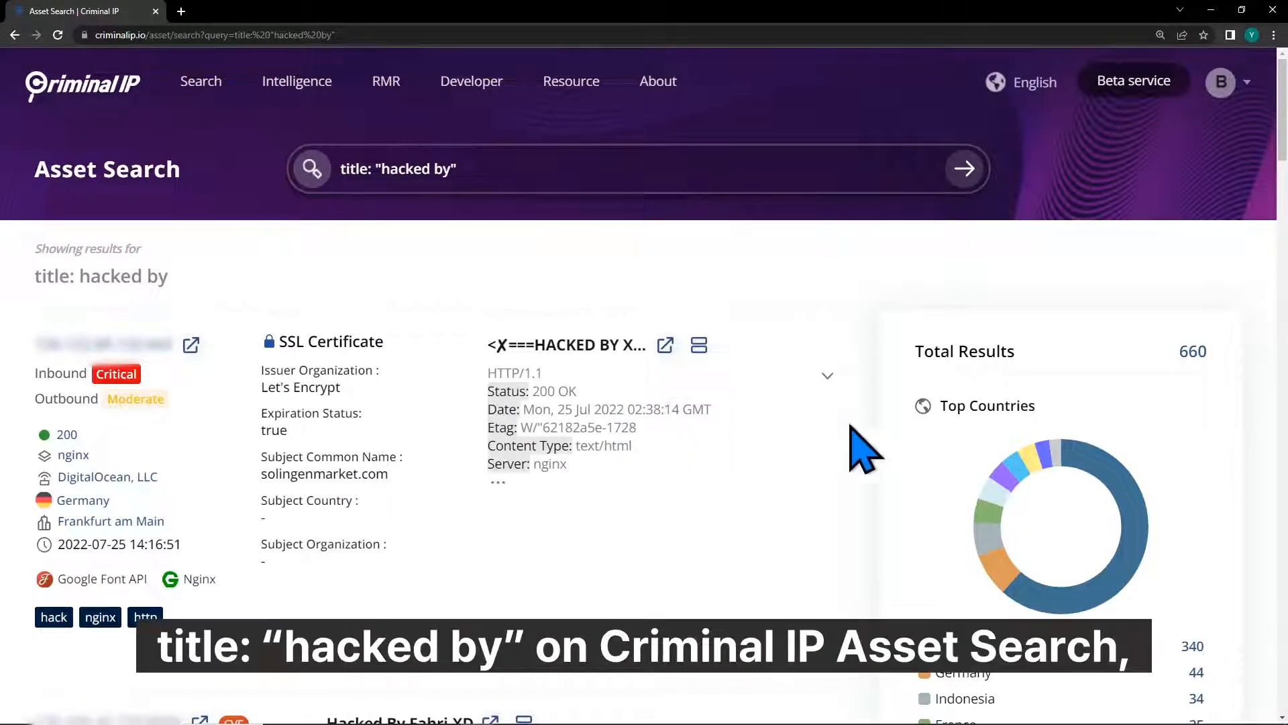
{"action": "mouse_move", "coordinate": [1233, 395]}
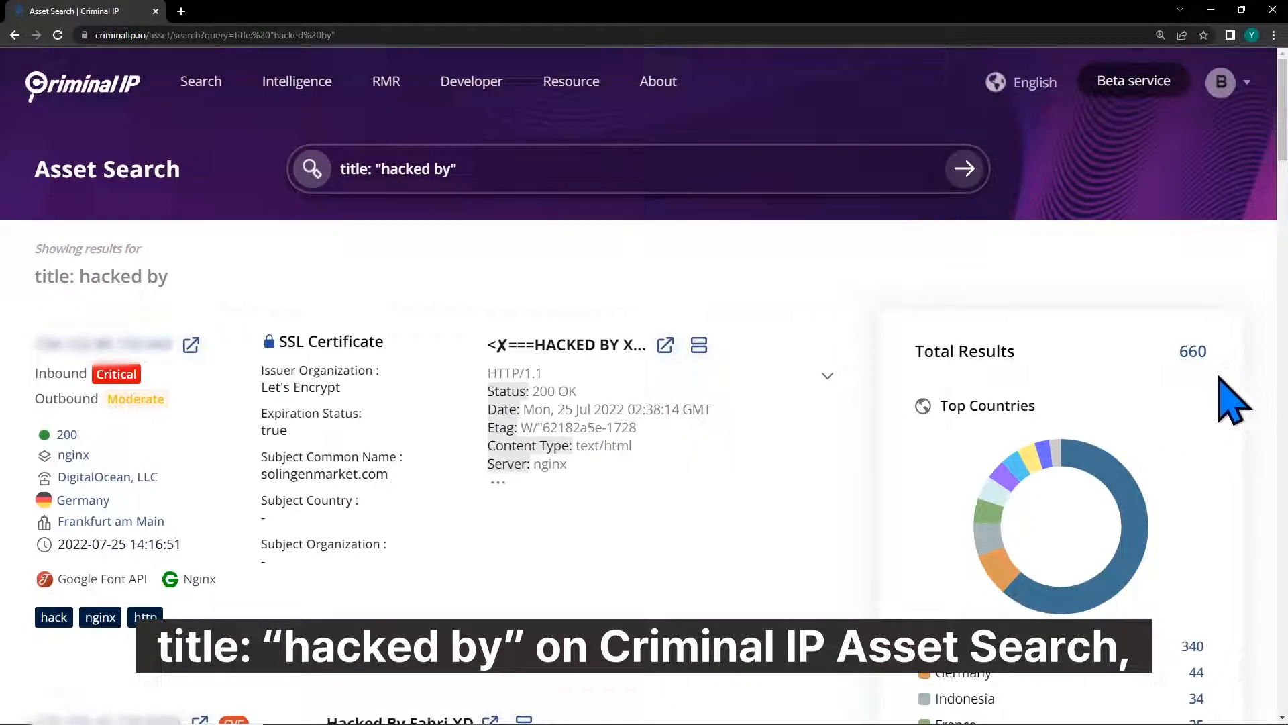
{"action": "mouse_move", "coordinate": [1245, 361]}
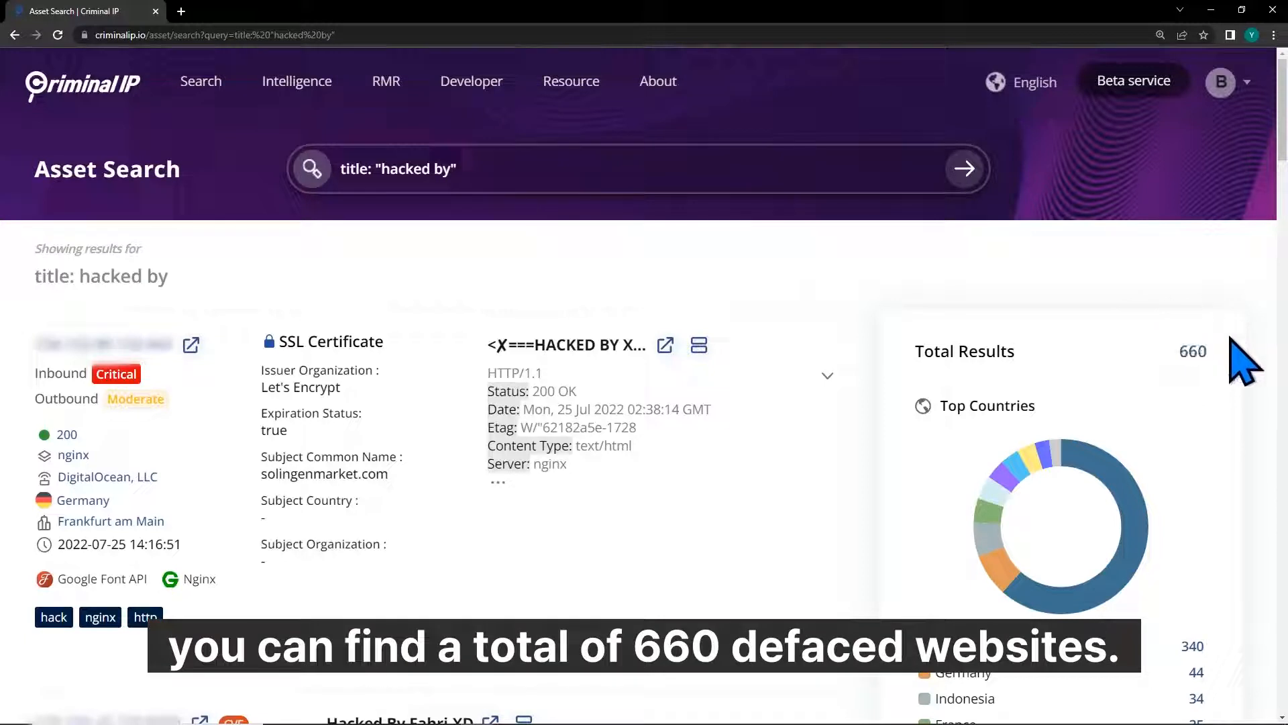
{"action": "mouse_move", "coordinate": [1199, 386]}
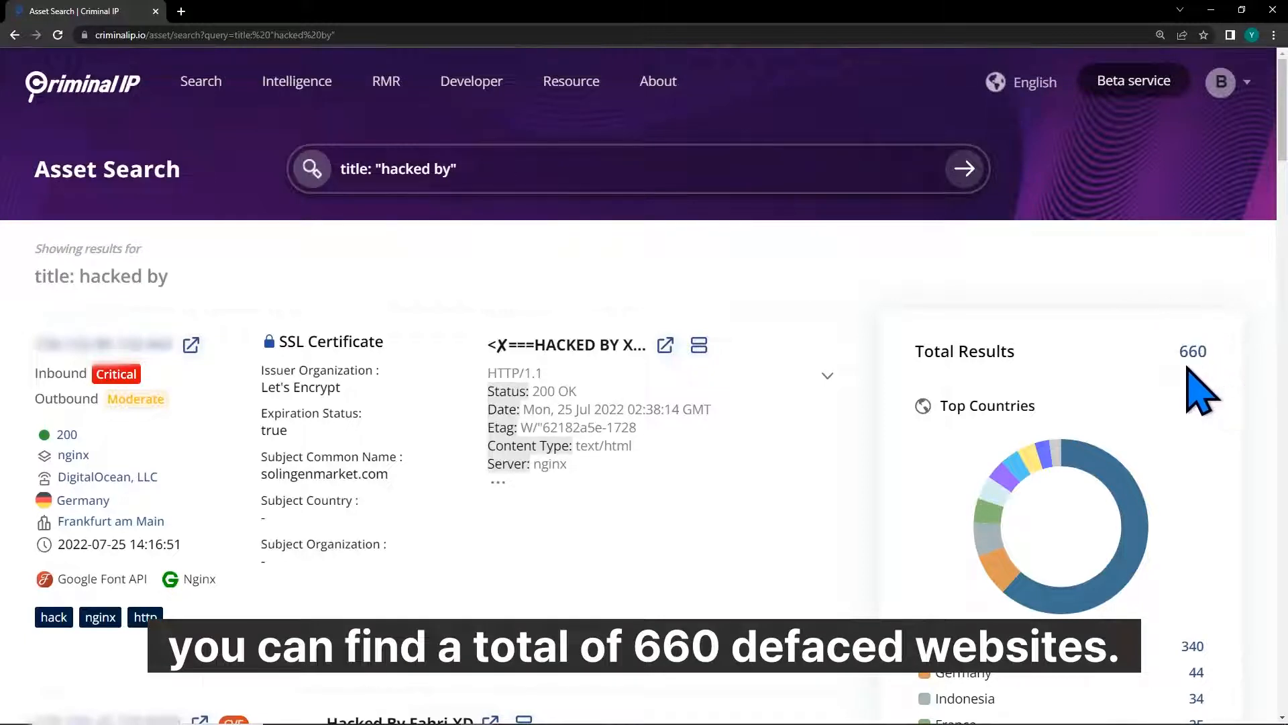
{"action": "mouse_move", "coordinate": [493, 436]}
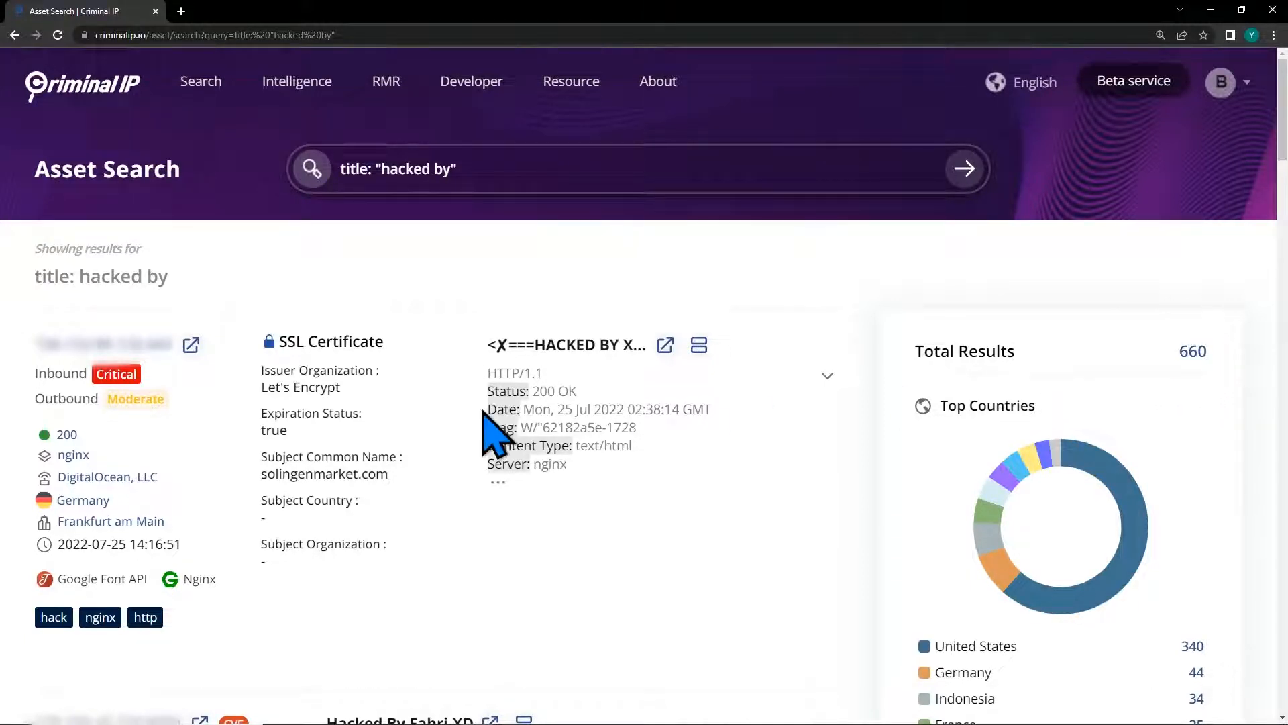
{"action": "mouse_move", "coordinate": [111, 447]}
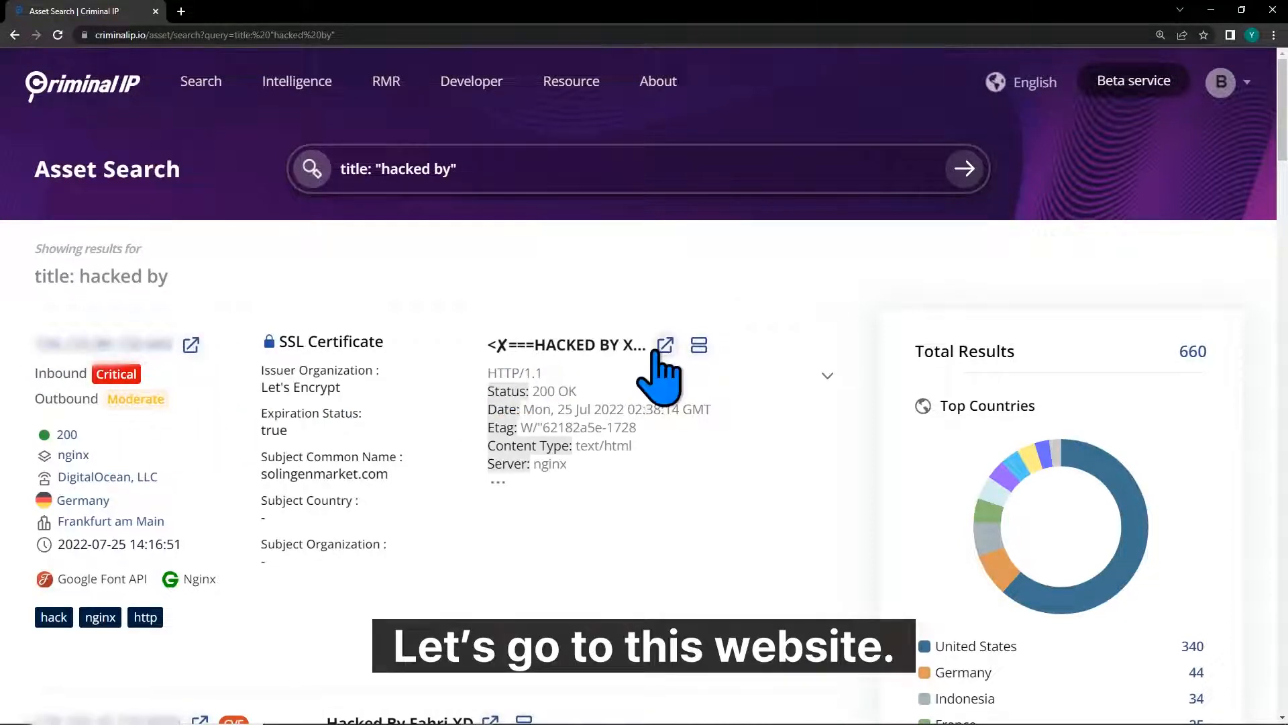
{"action": "left_click", "coordinate": [666, 344]}
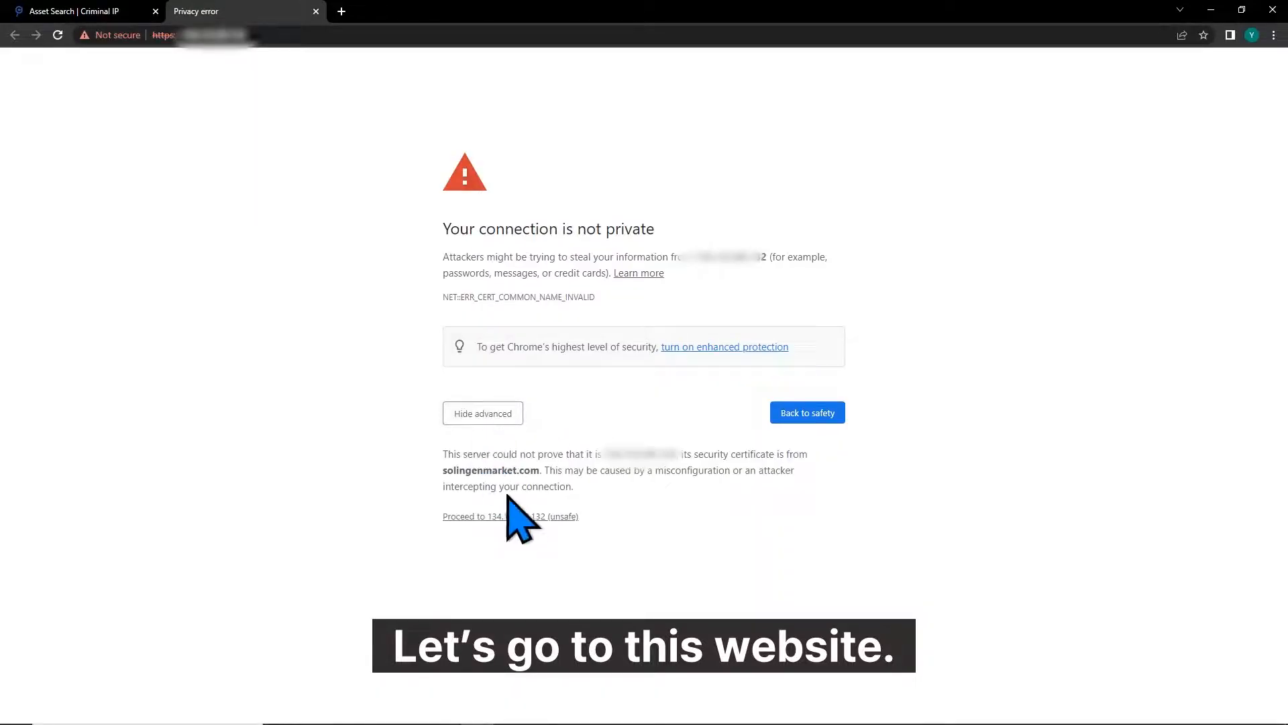
{"action": "left_click", "coordinate": [509, 516]}
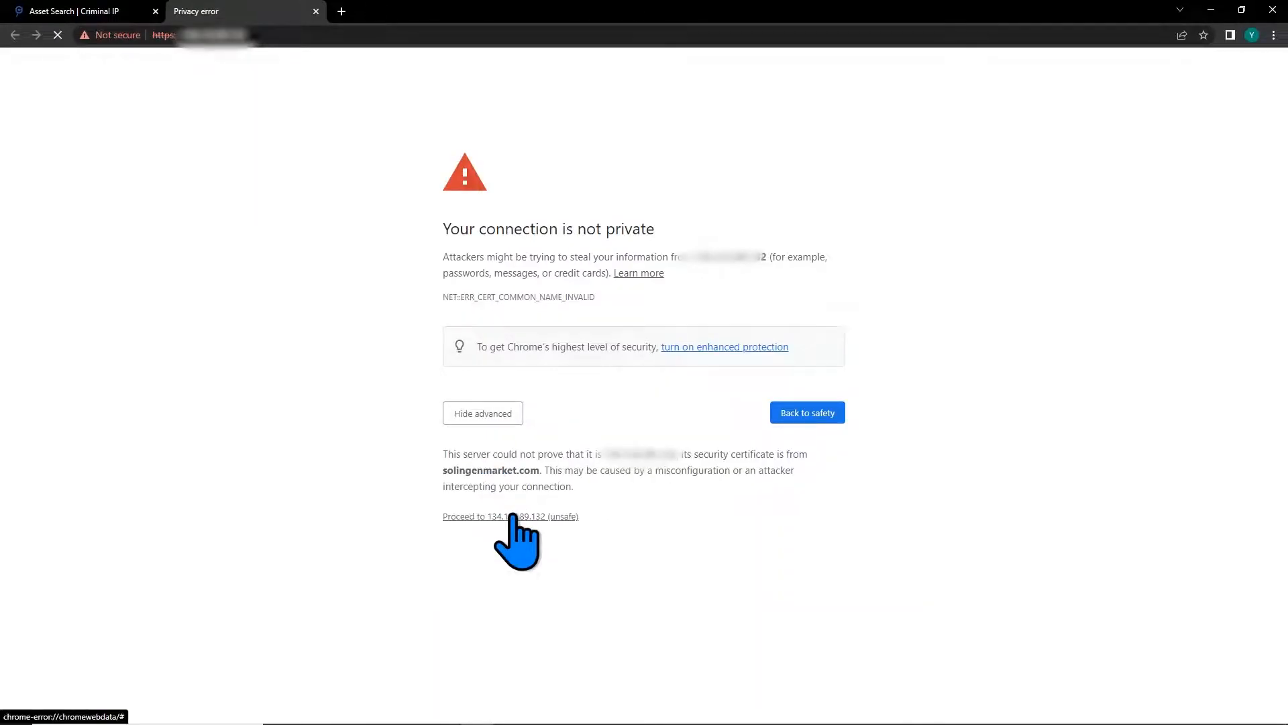
{"action": "left_click", "coordinate": [509, 516]}
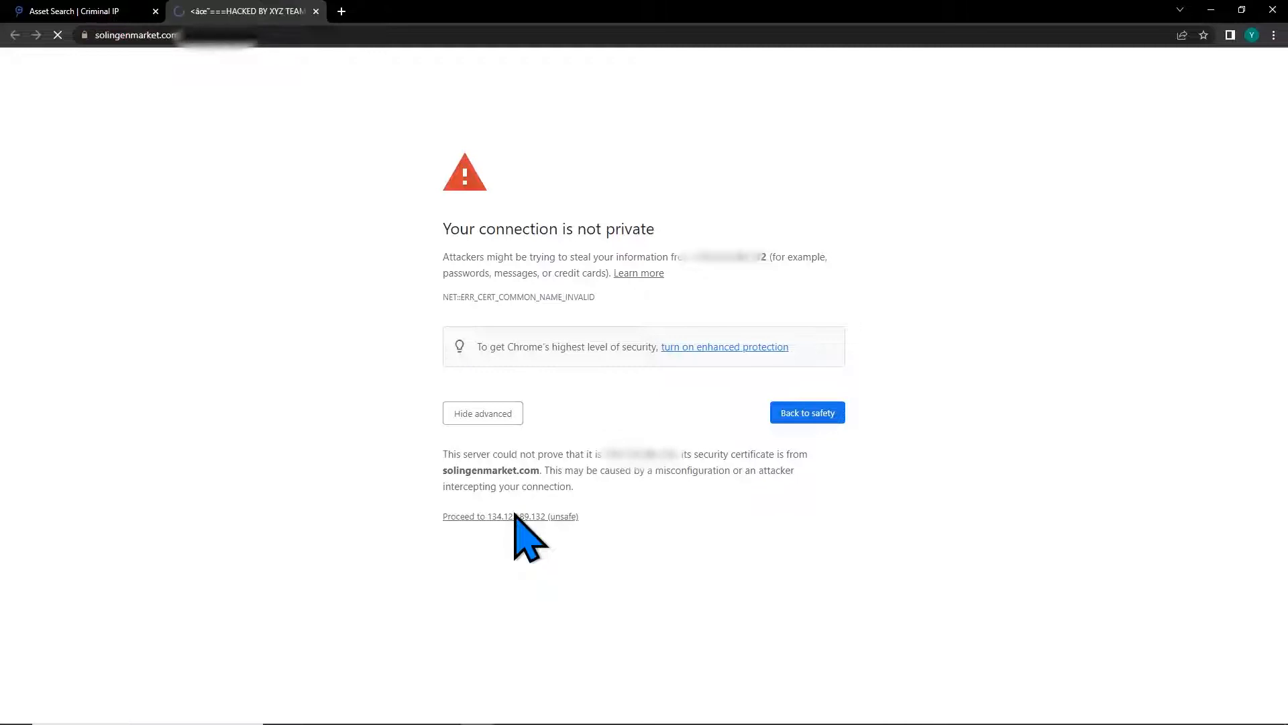
{"action": "left_click", "coordinate": [509, 516]}
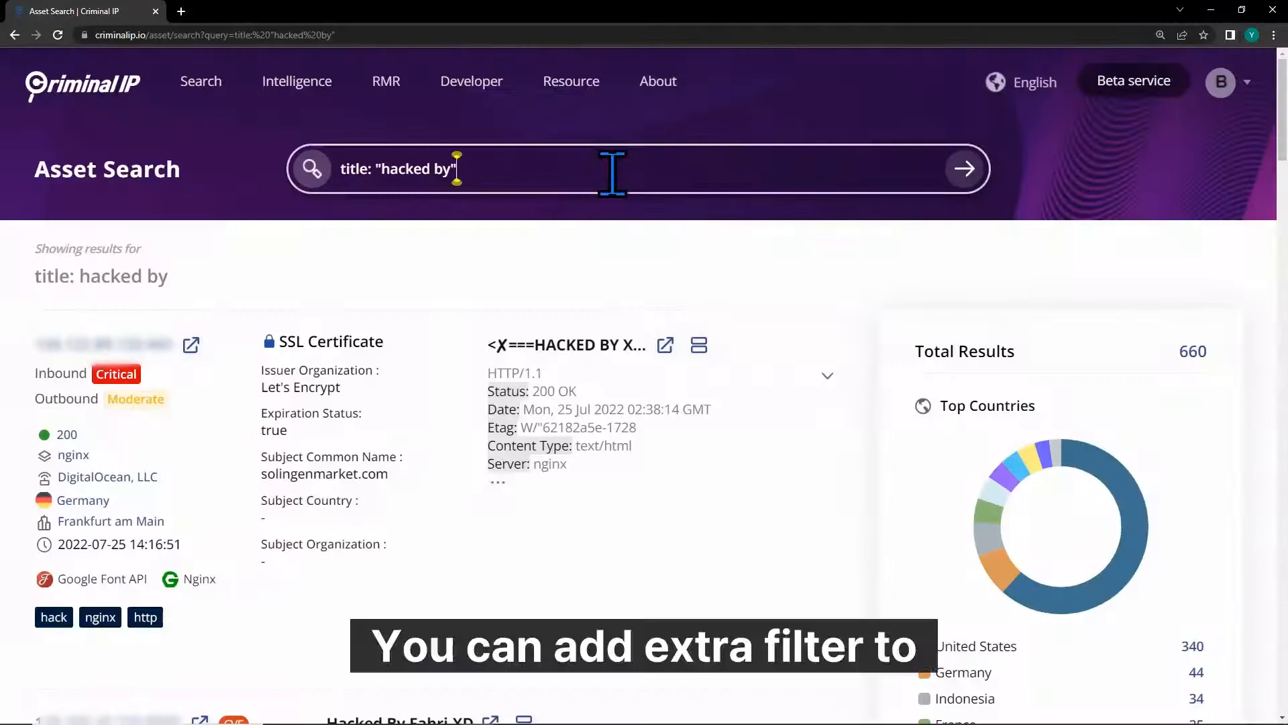
- Append as_name: google llc to the query, narrowing the hacked-by results to 5
{"action": "type", "text": "as_nam"}
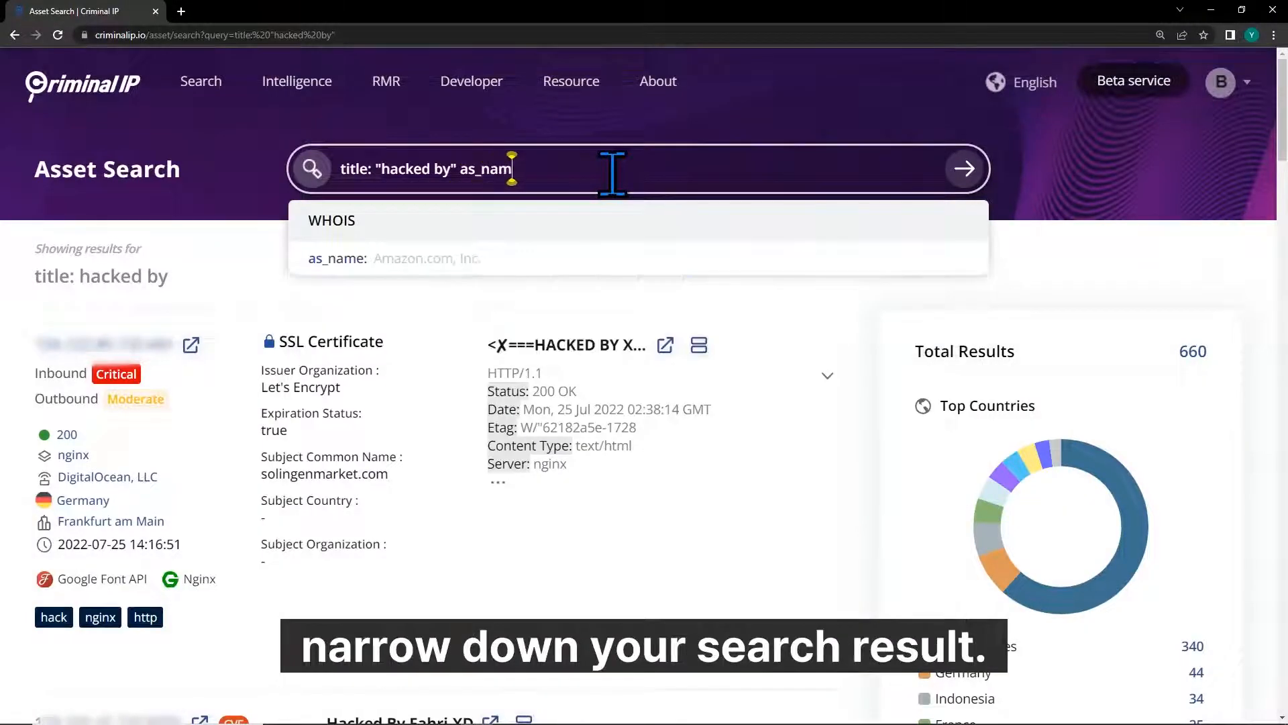
{"action": "type", "text": "e: google"}
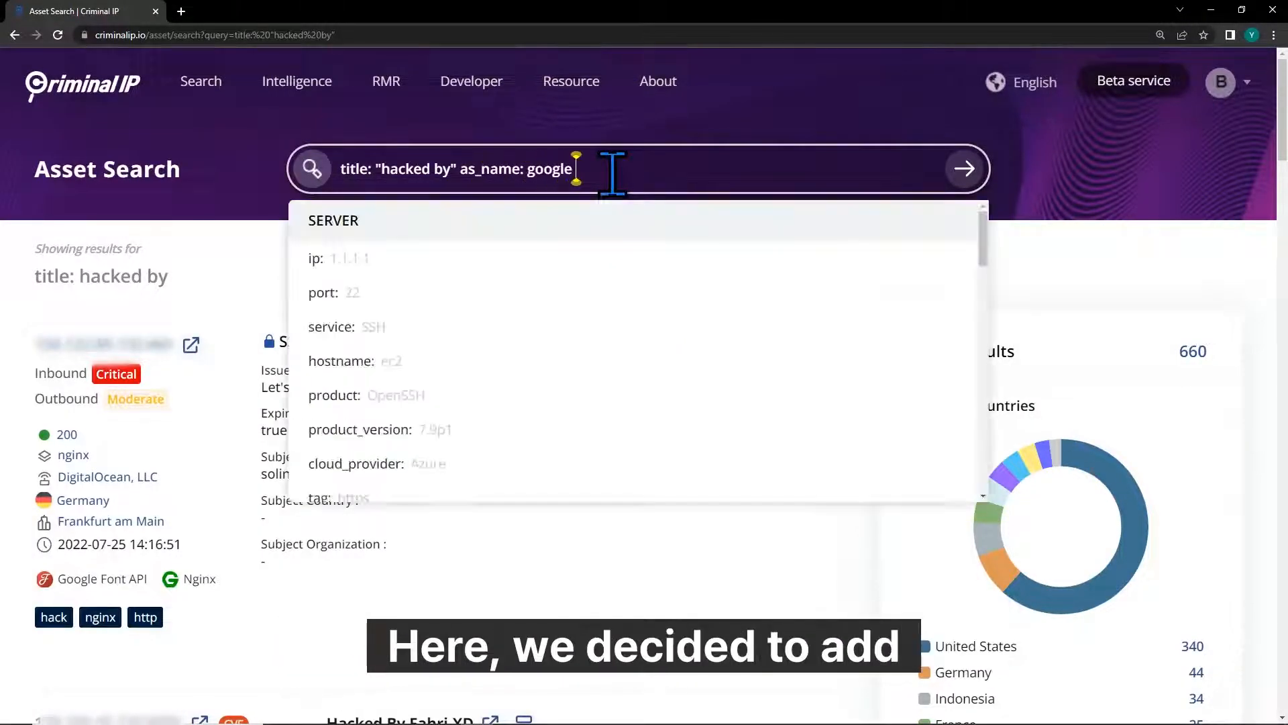
{"action": "type", "text": "llc"}
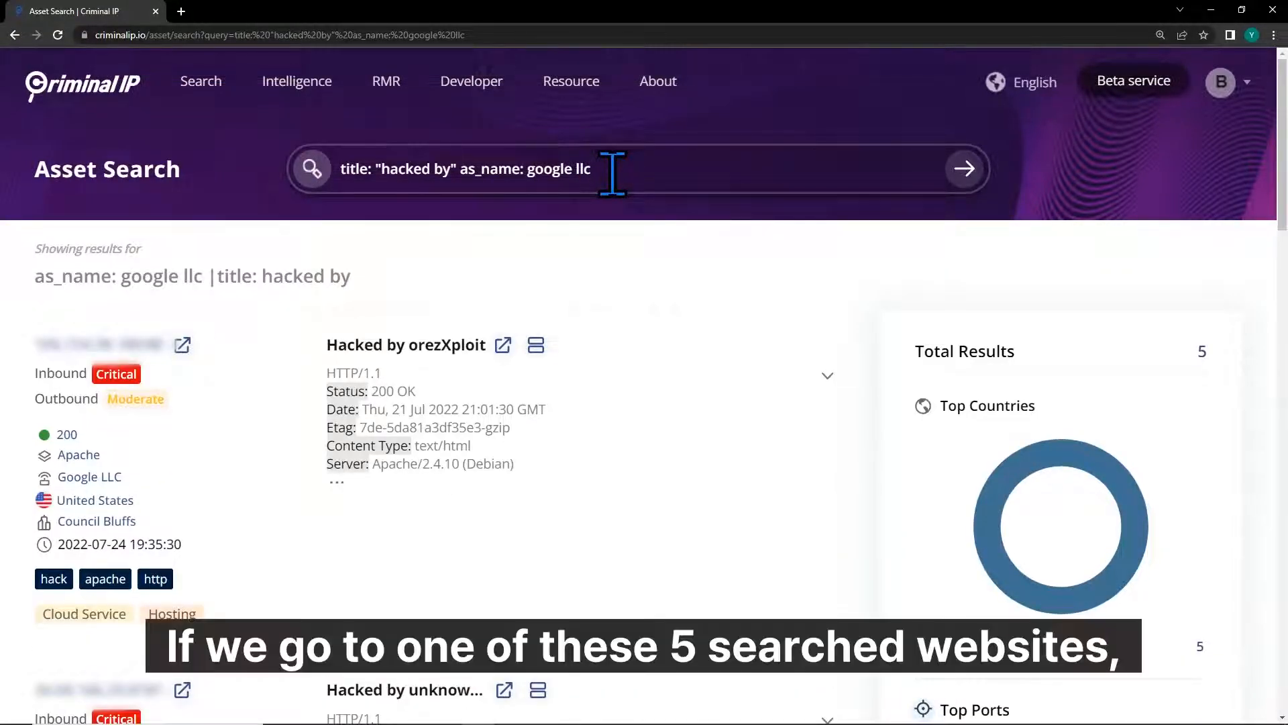
{"action": "mouse_move", "coordinate": [1240, 382]}
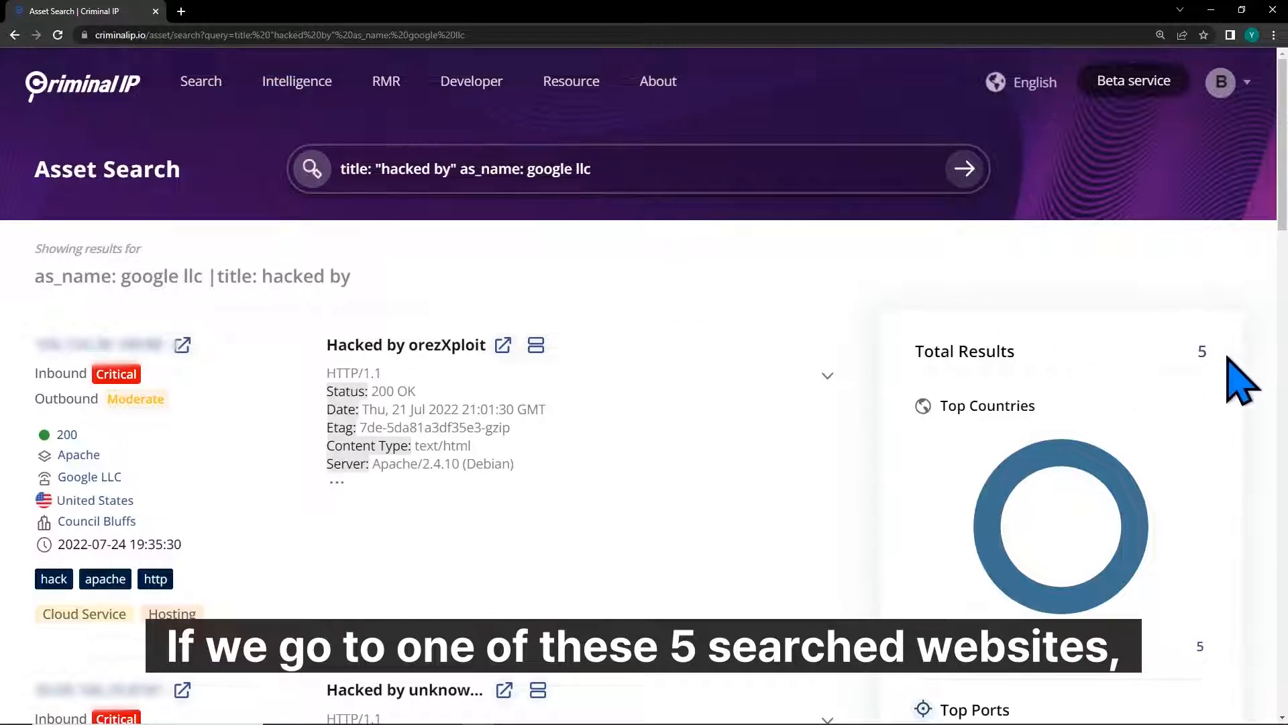
{"action": "mouse_move", "coordinate": [506, 382]}
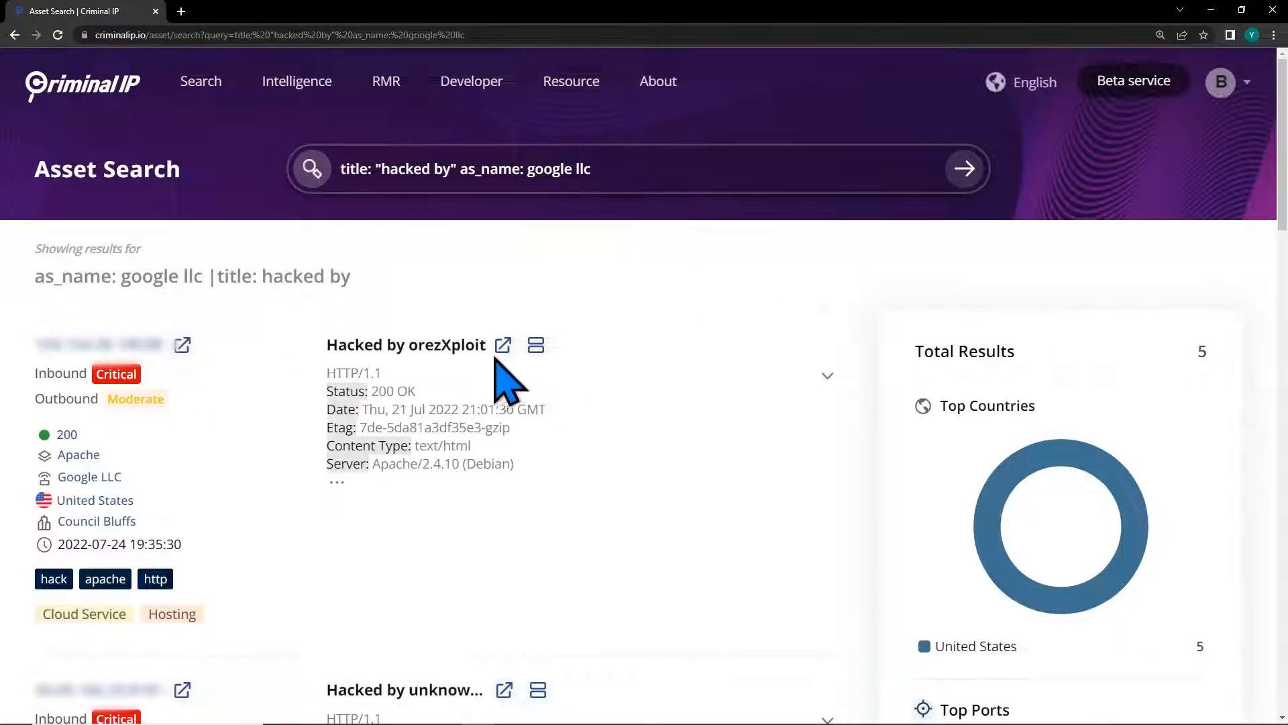
- View the orezXploit defaced site, then return to the Criminal IP home page
{"action": "left_click", "coordinate": [503, 344]}
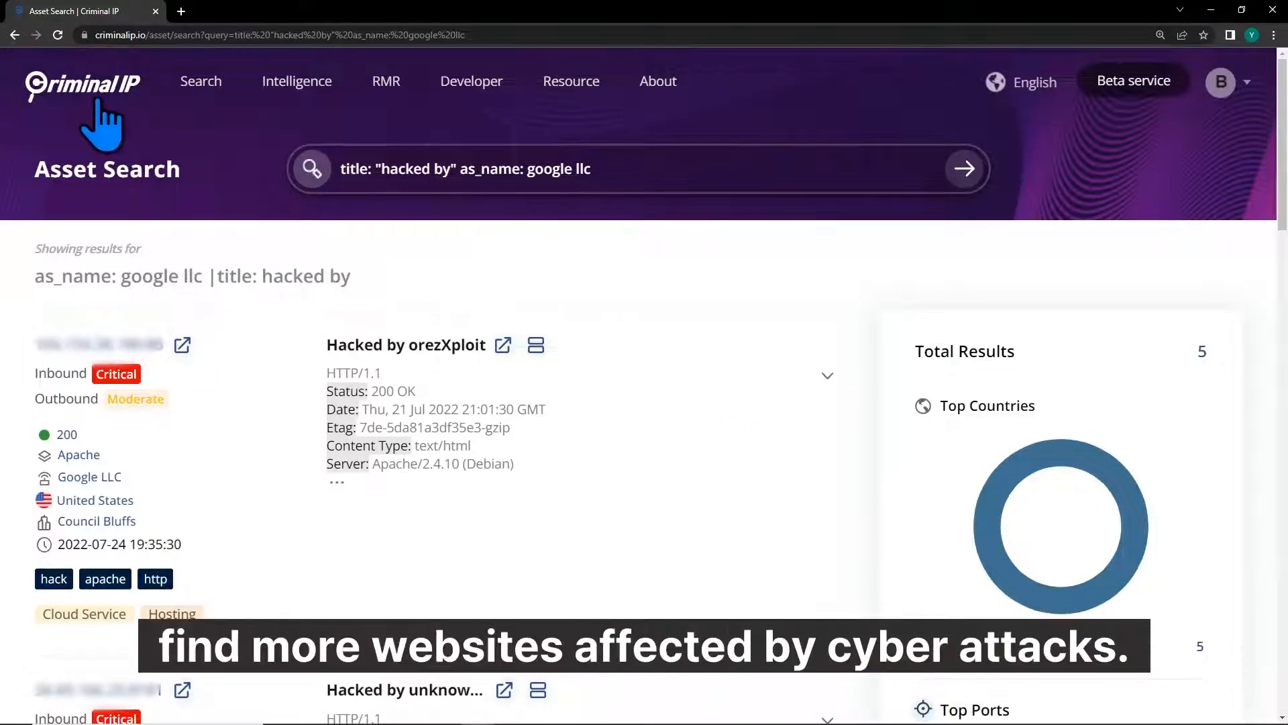
{"action": "left_click", "coordinate": [82, 84]}
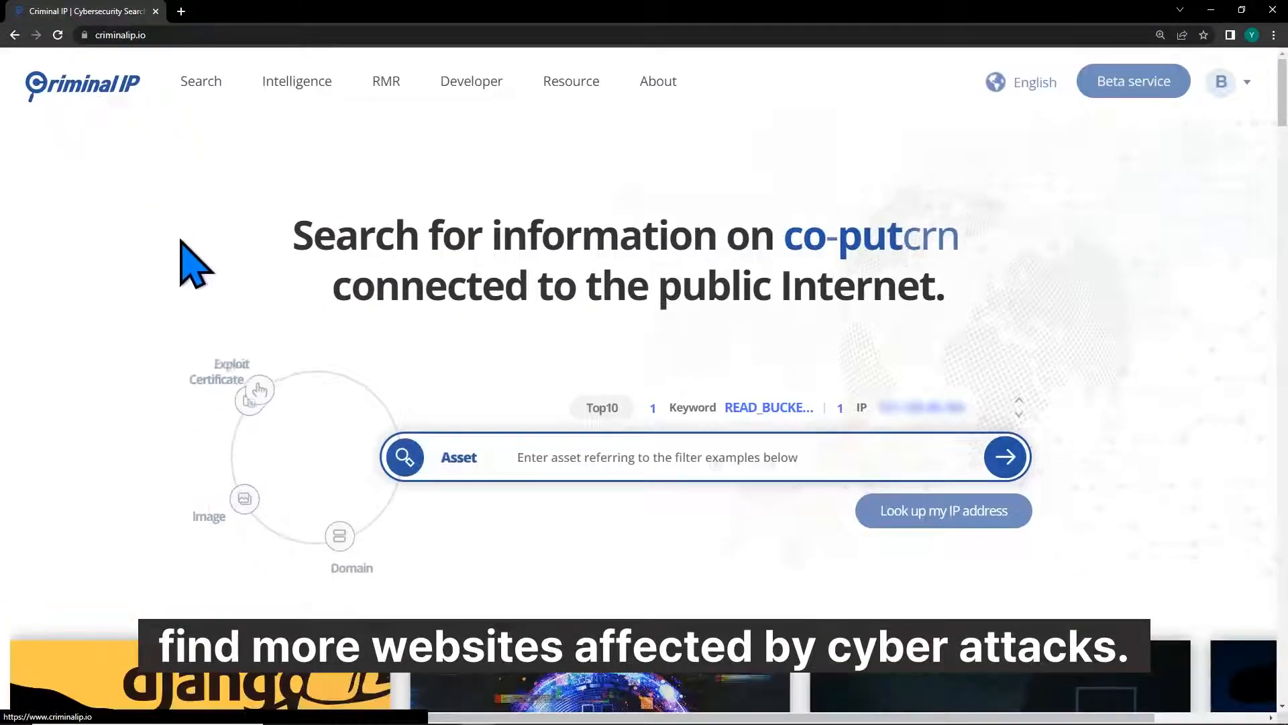